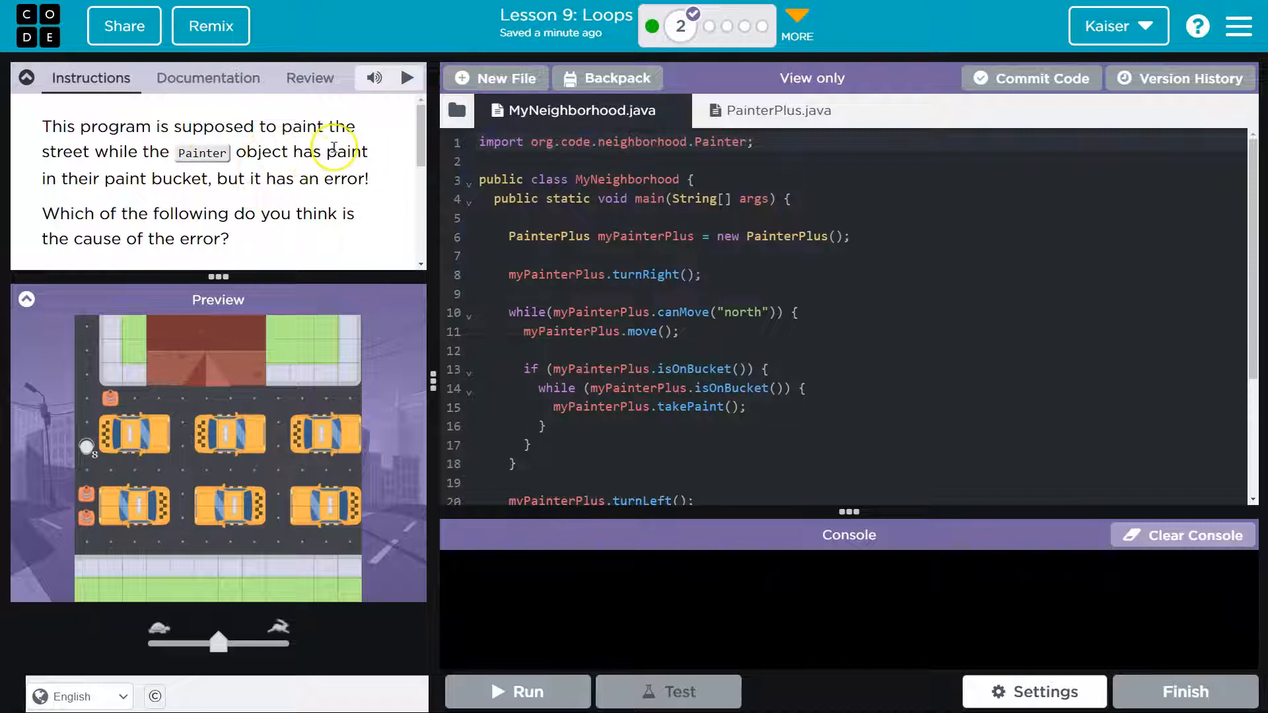
mouse_move(195, 178)
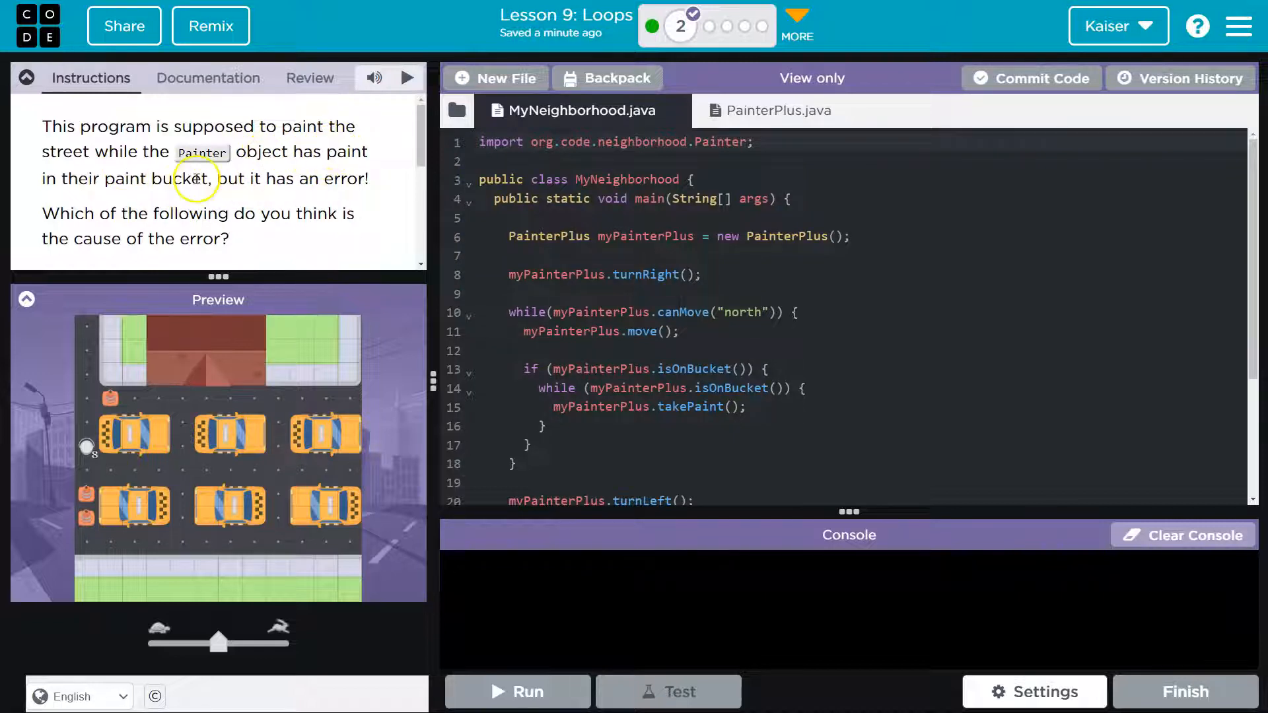
mouse_move(613, 617)
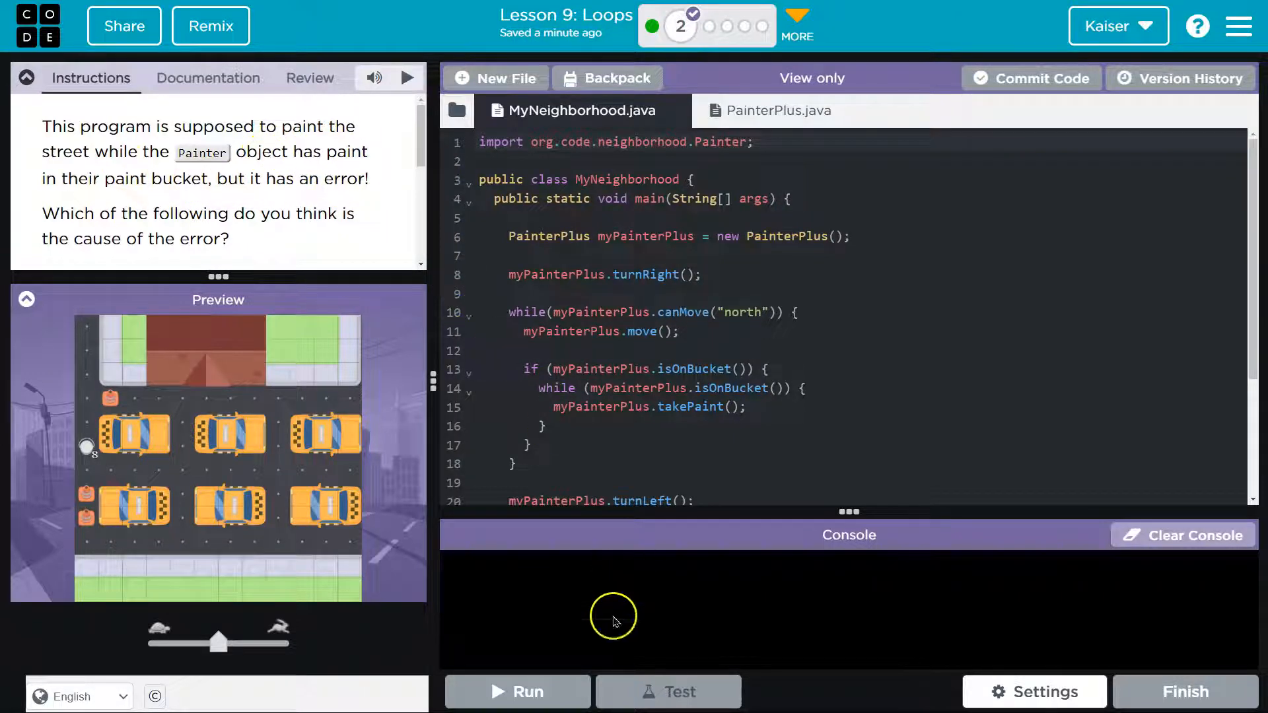
Review the PainterPlus class and the MyNeighborhood main program to trace the loop bug
scroll(down, 3)
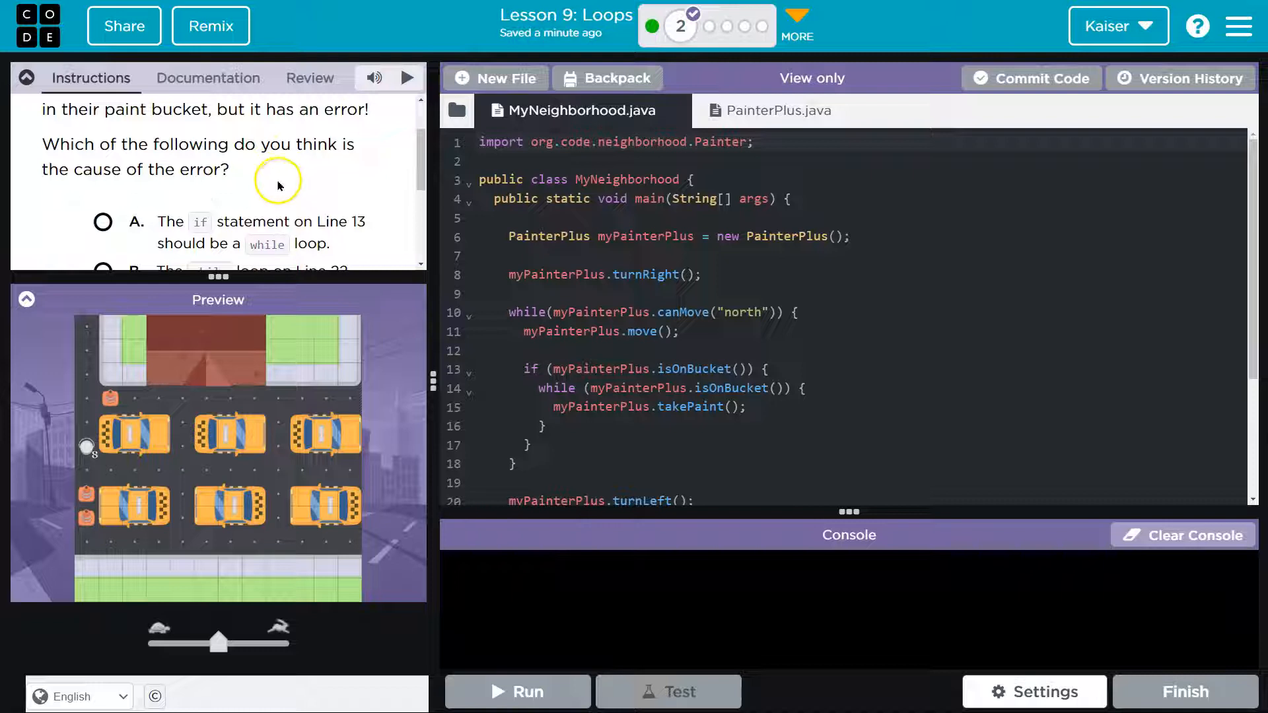
mouse_move(800, 330)
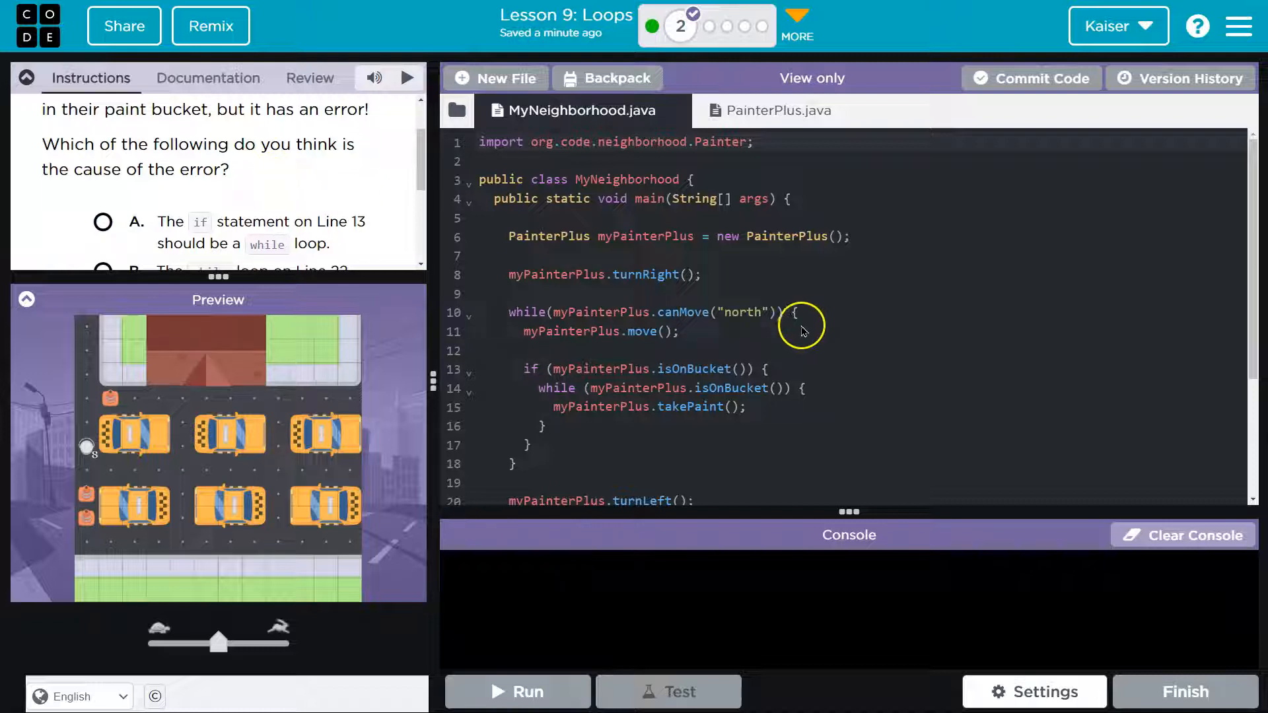
scroll(down, 3)
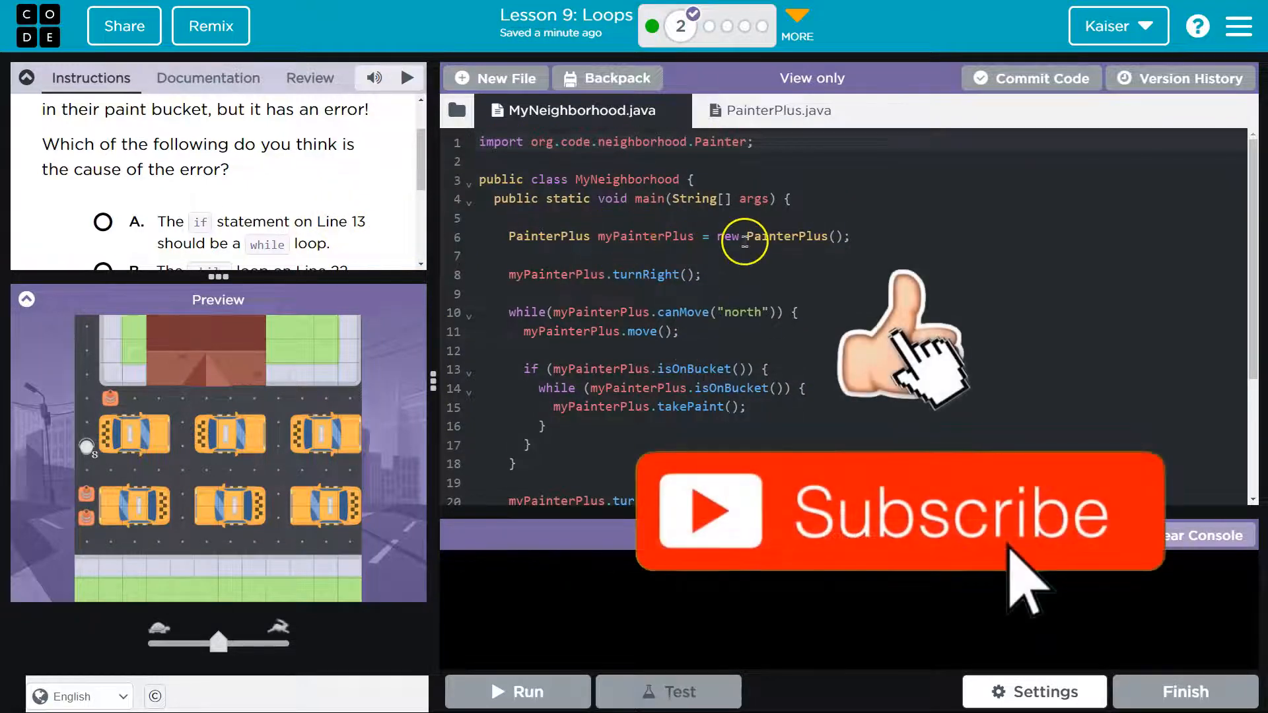
click(778, 109)
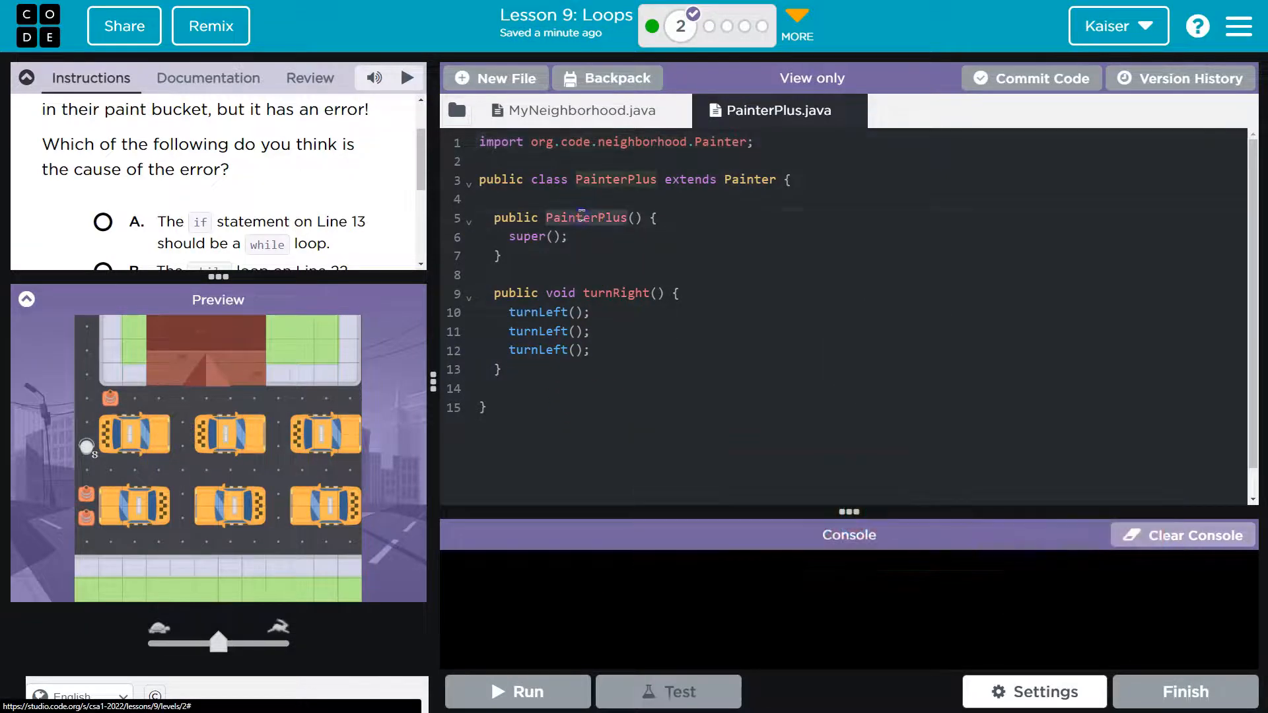
click(576, 111)
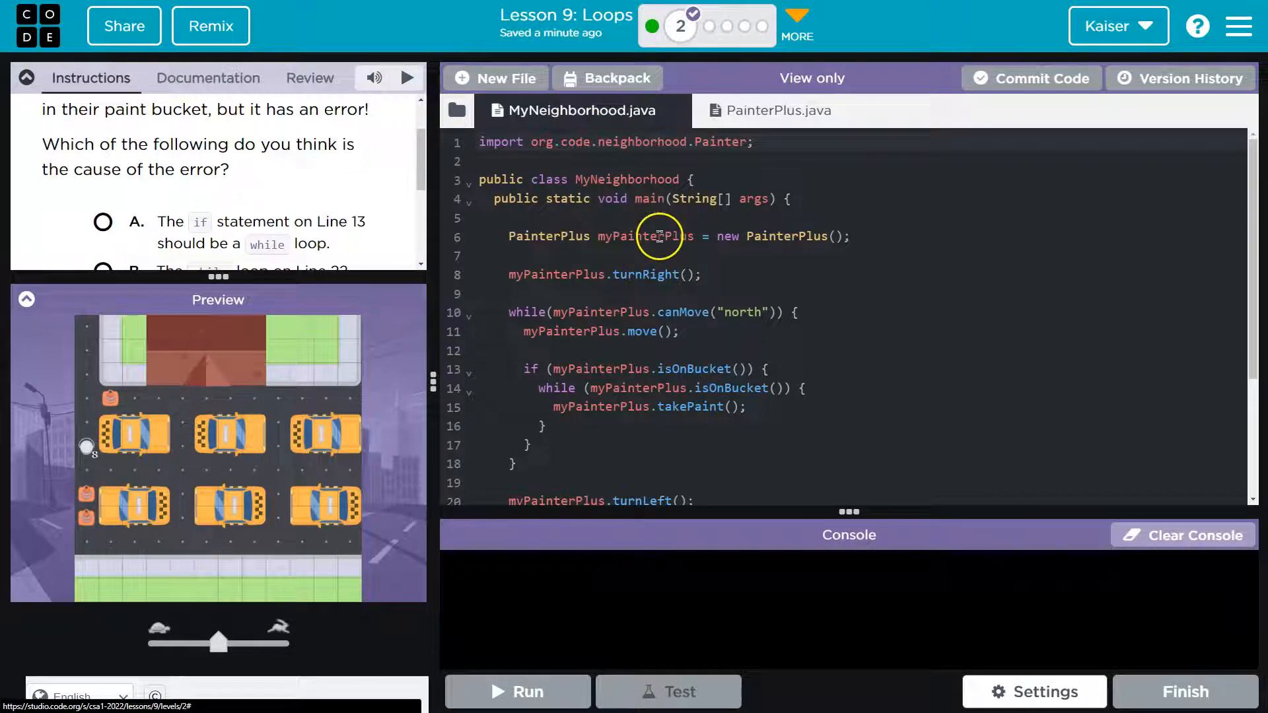
mouse_move(550, 274)
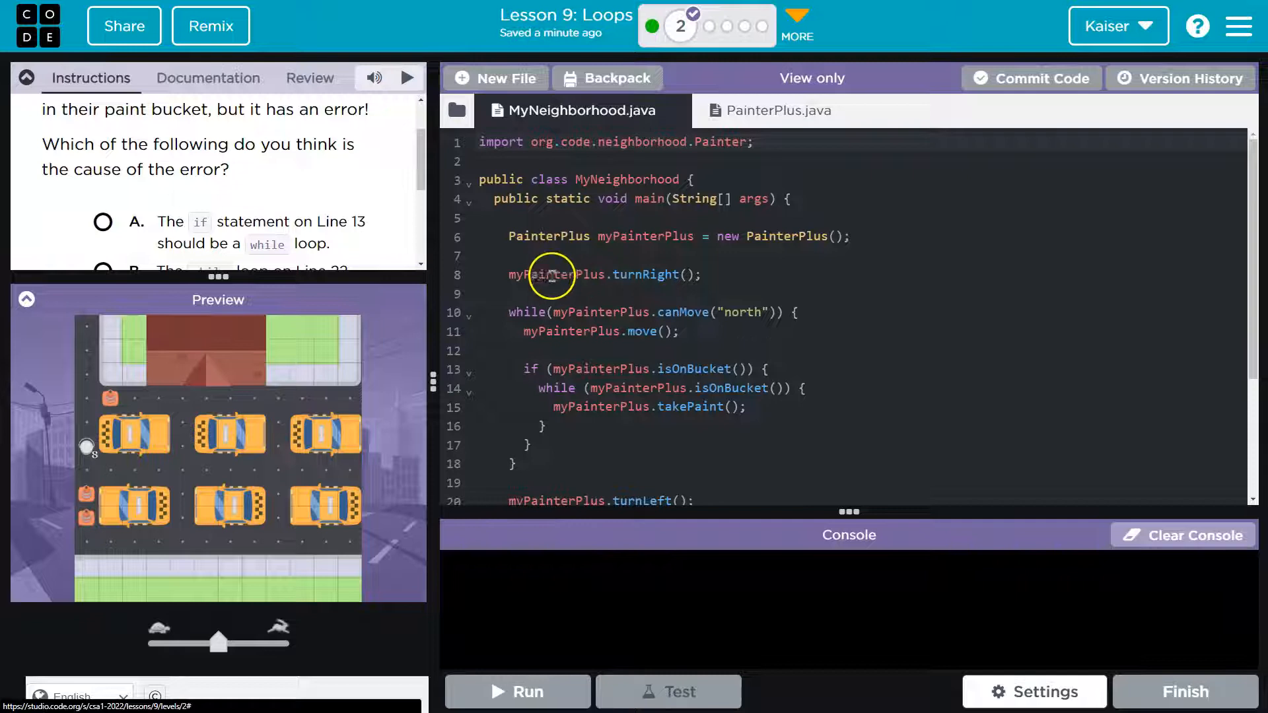
click(776, 110)
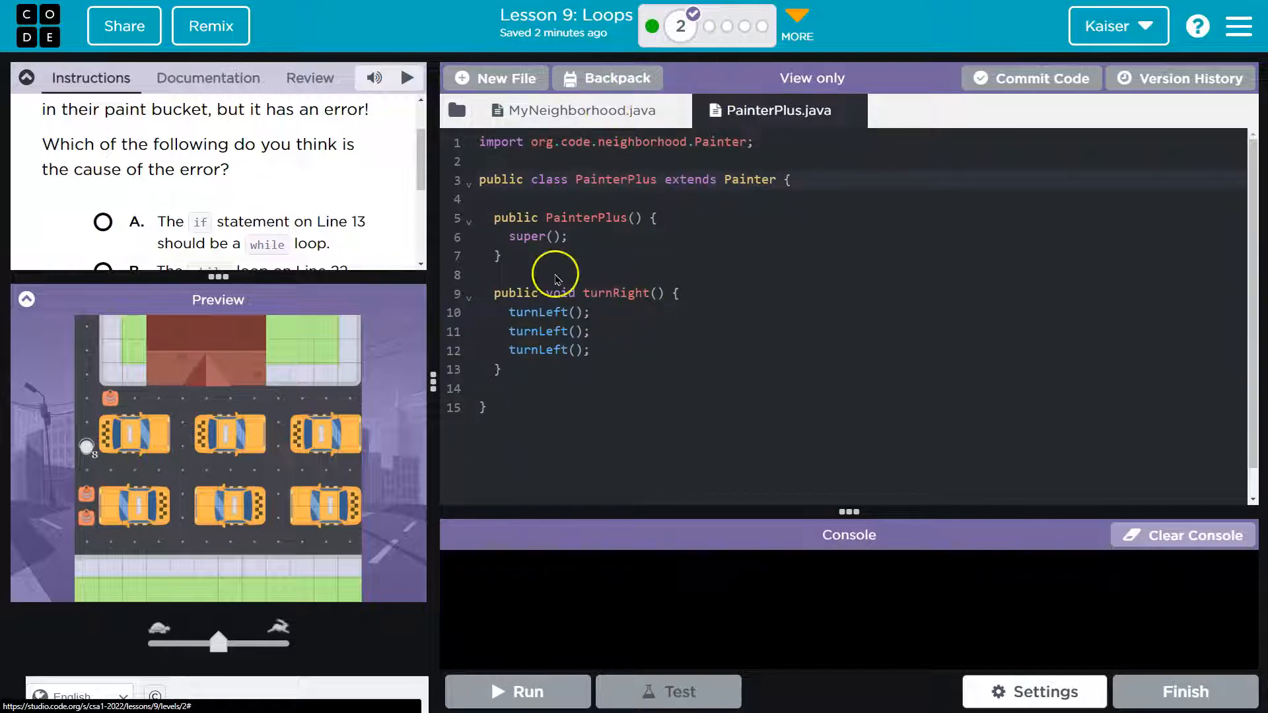
click(574, 111)
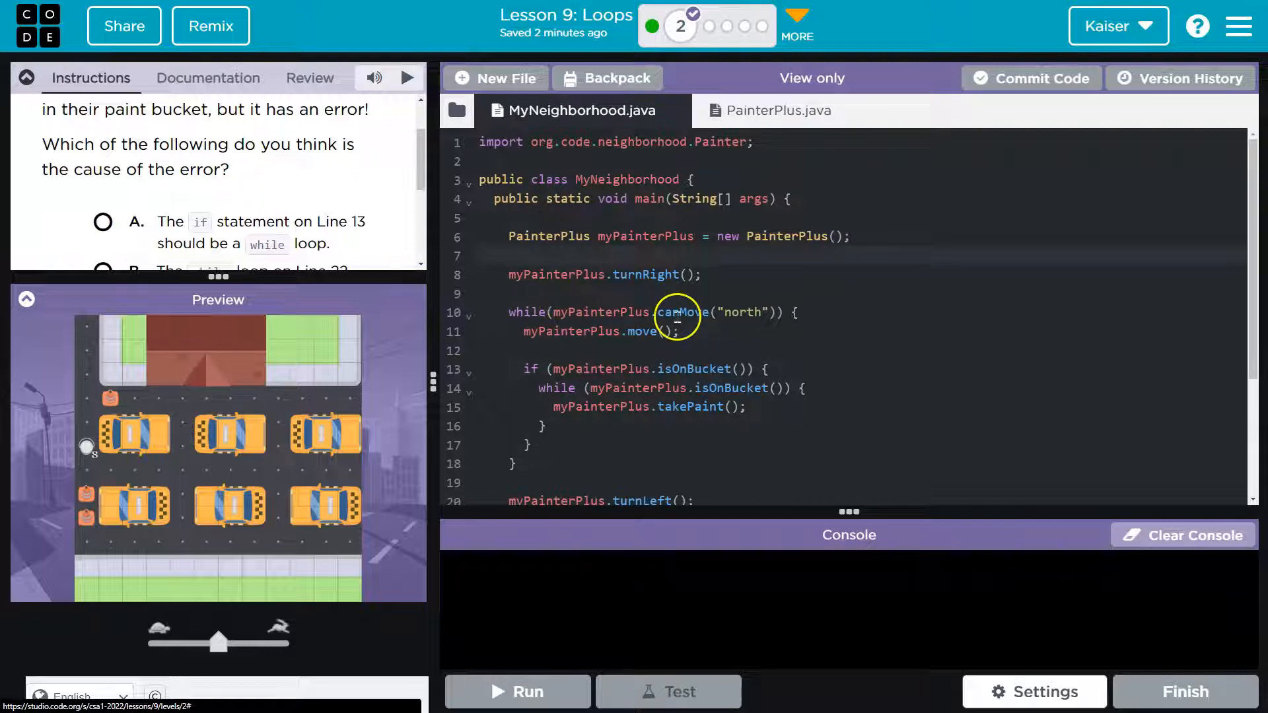
mouse_move(698, 313)
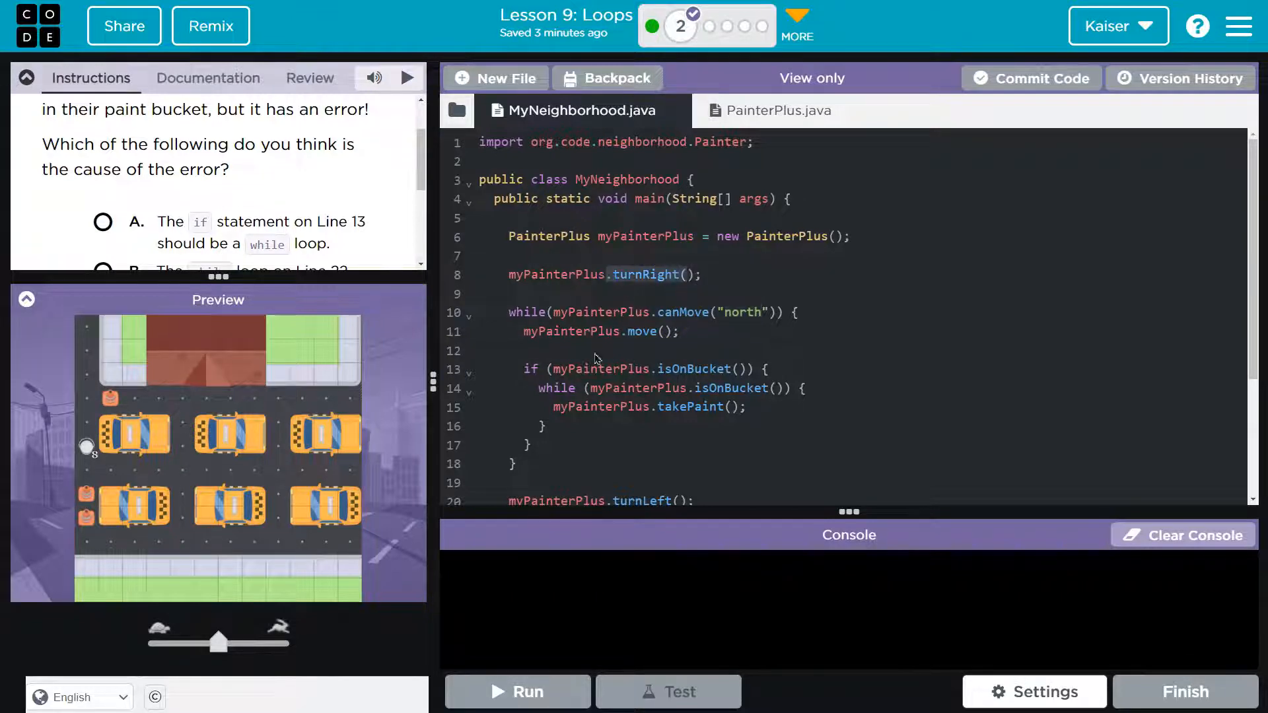
Read through the rest of the code and the question's answer options
scroll(down, 3)
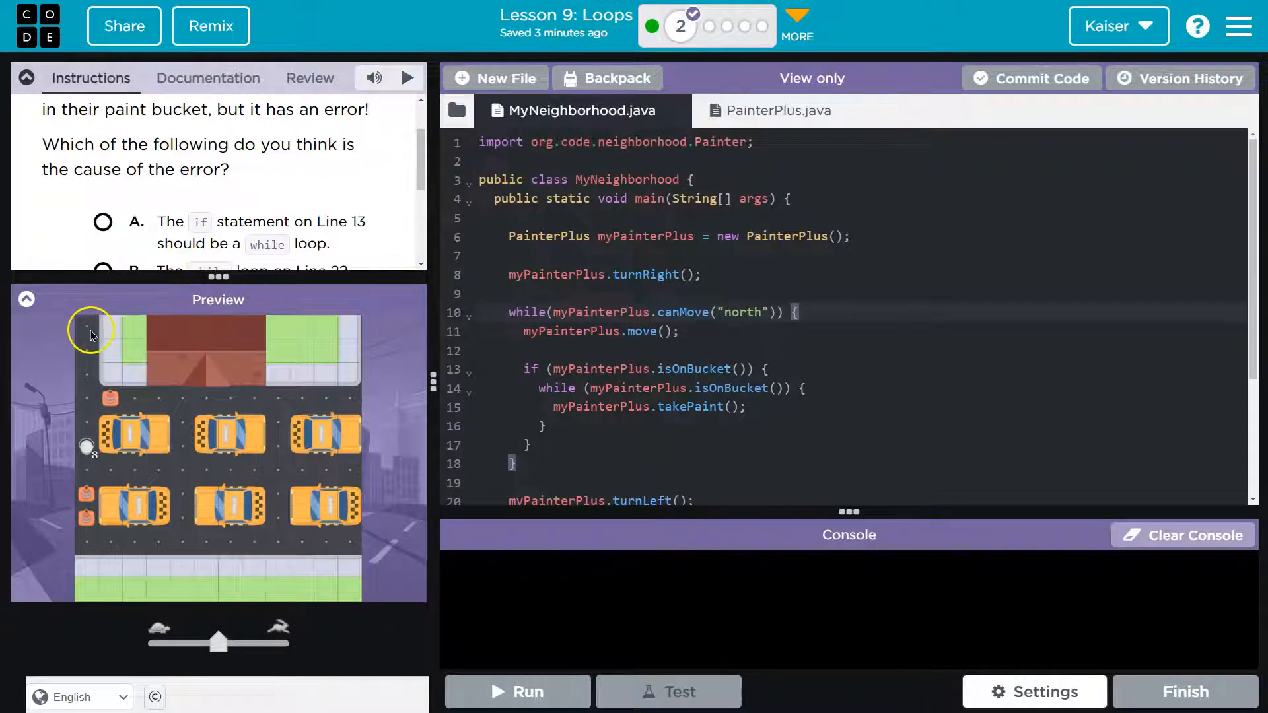
mouse_move(272, 324)
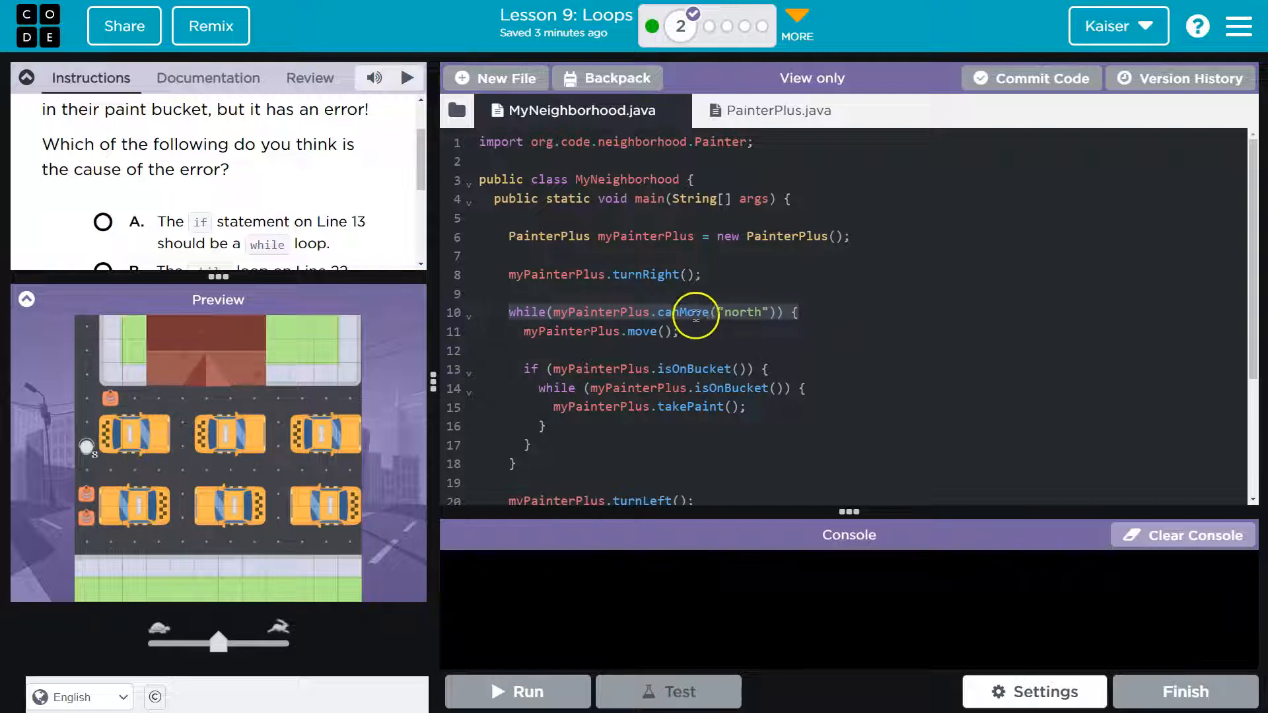
mouse_move(89, 366)
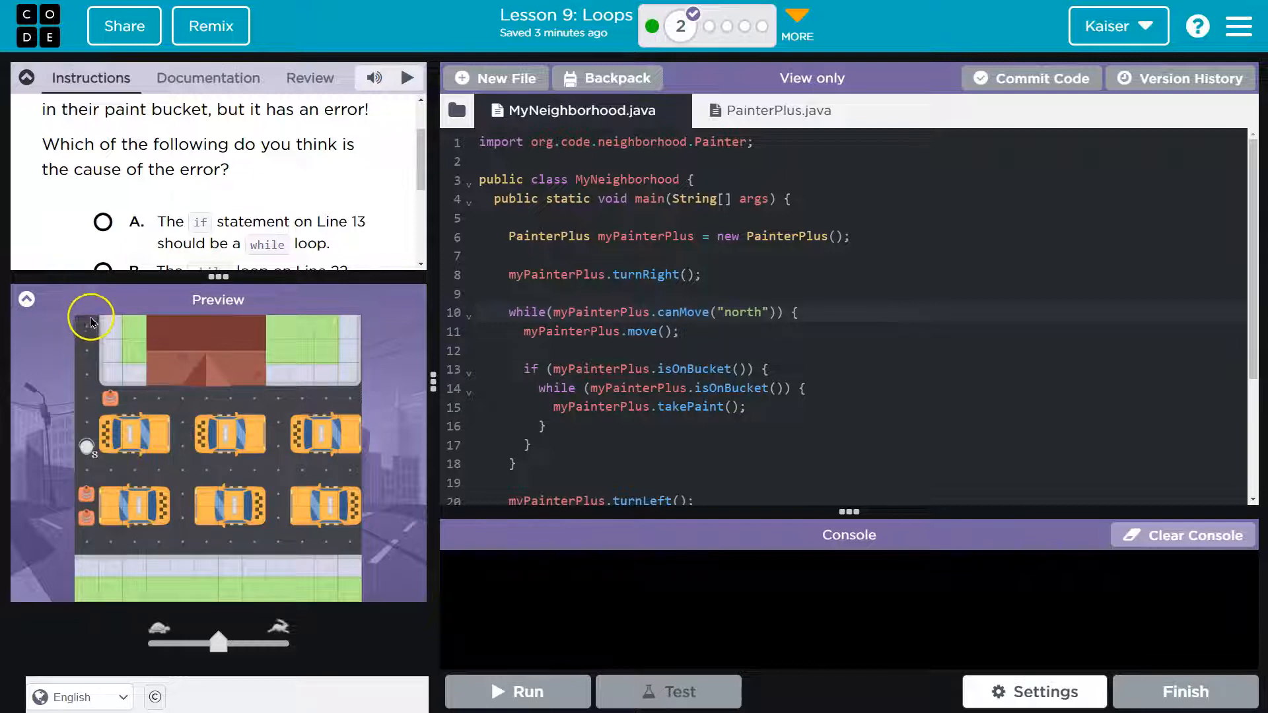
scroll(down, 3)
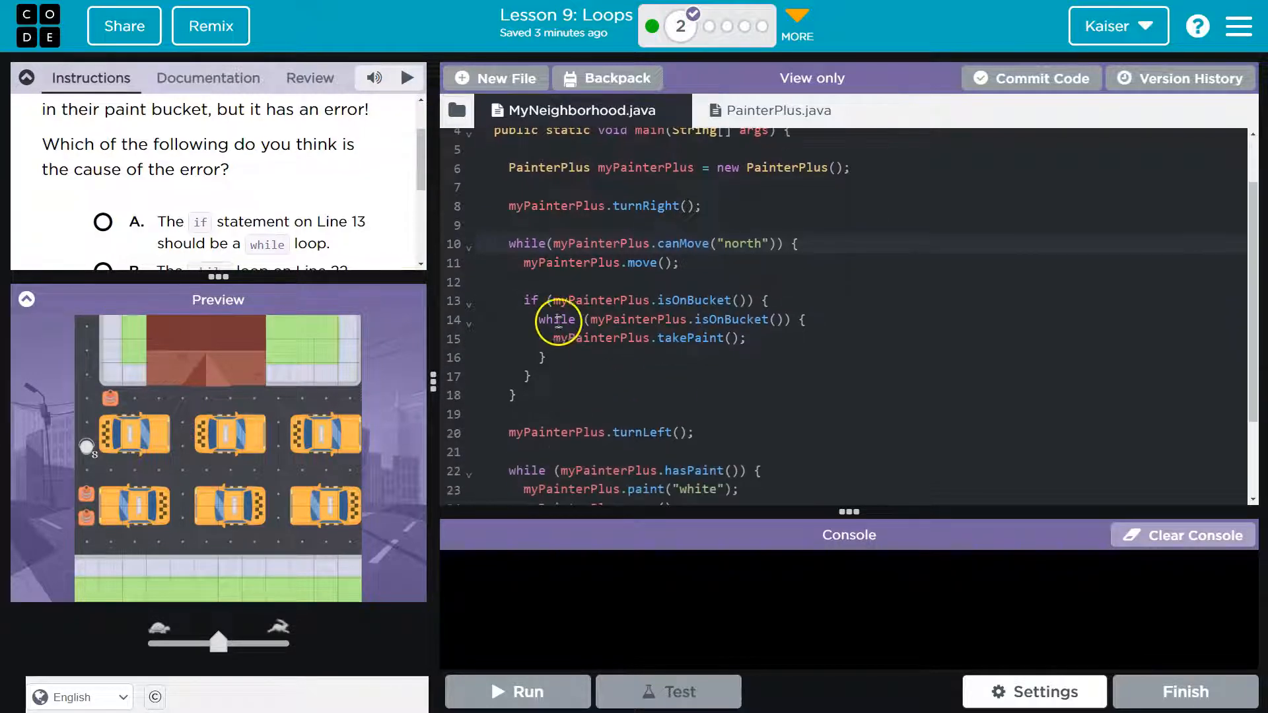
mouse_move(517, 417)
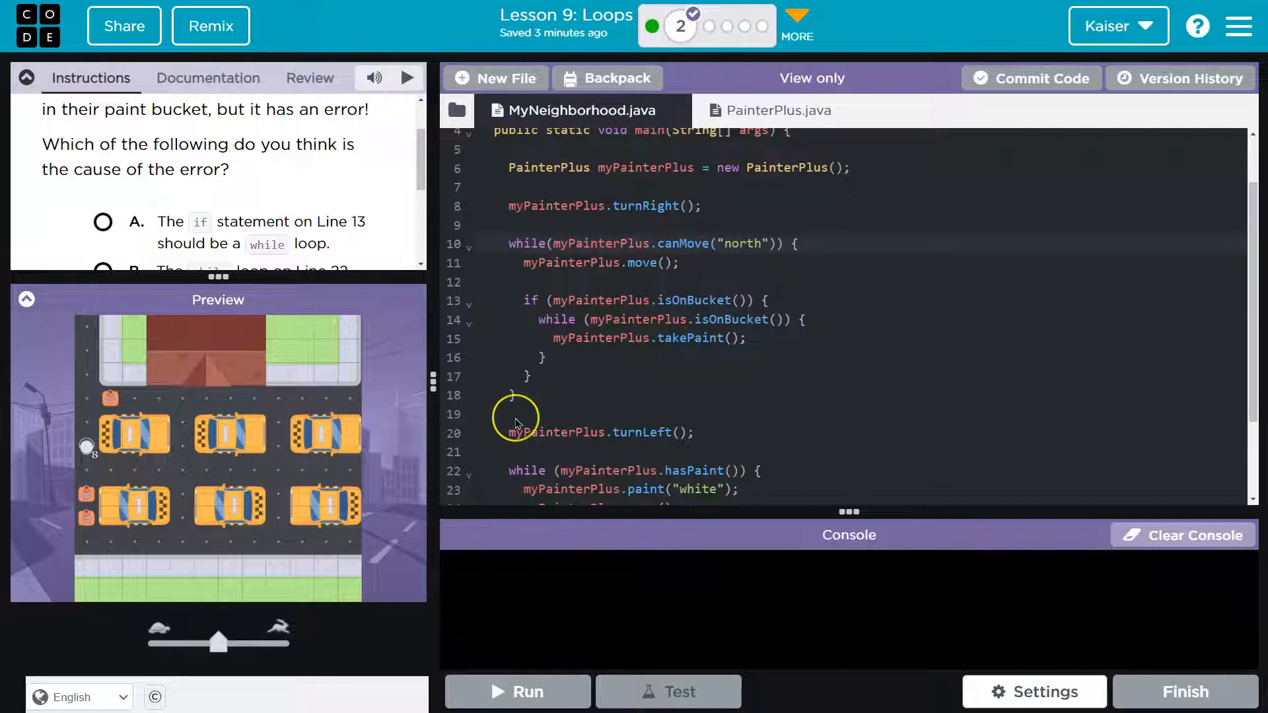
scroll(down, 3)
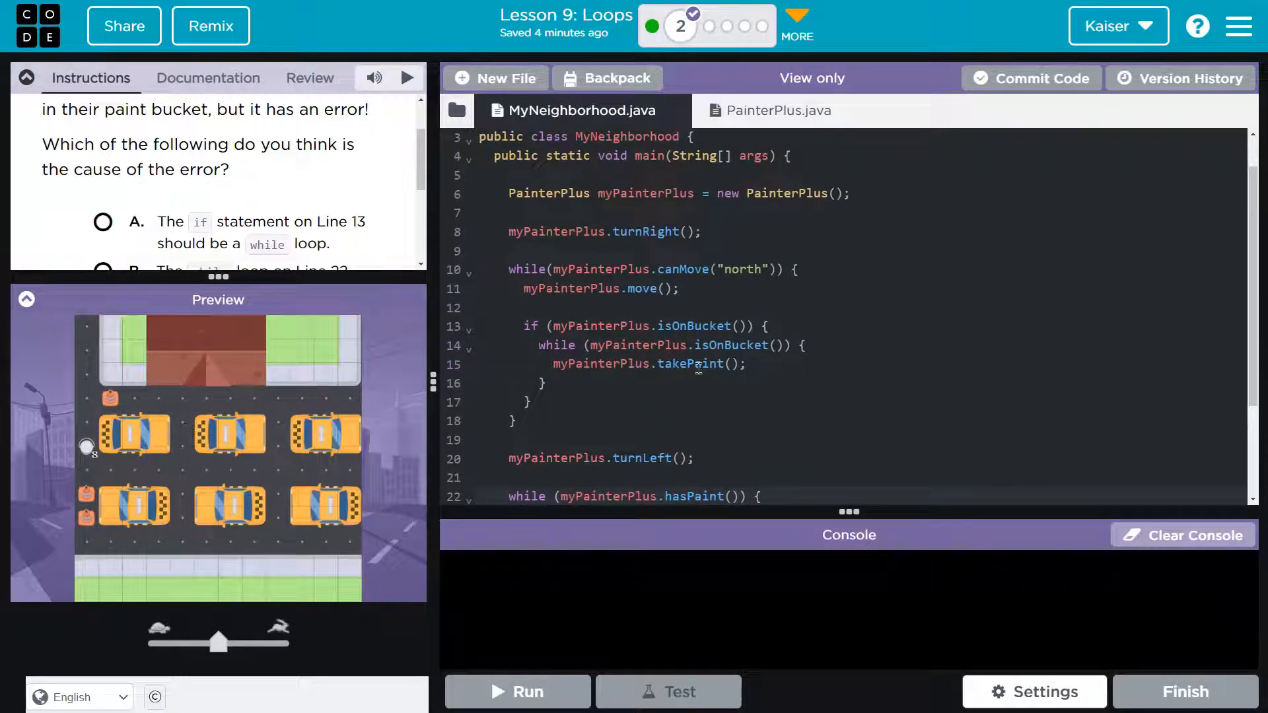
scroll(down, 3)
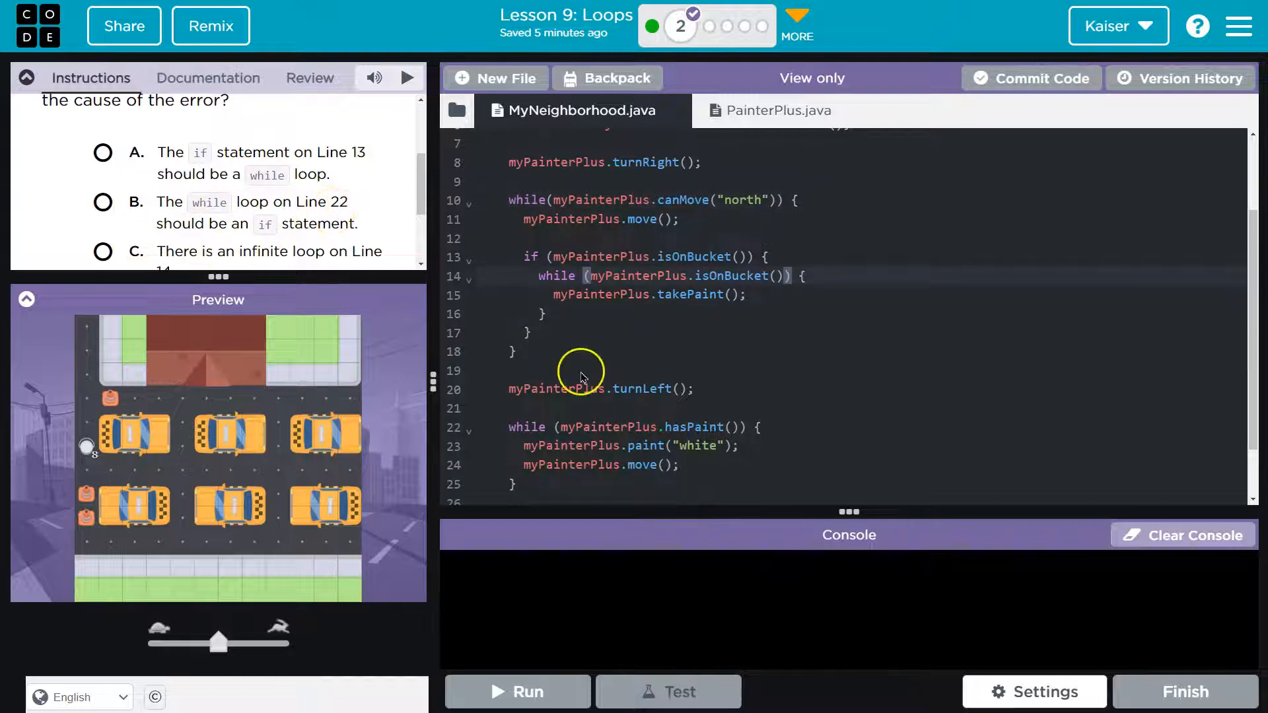
scroll(down, 3)
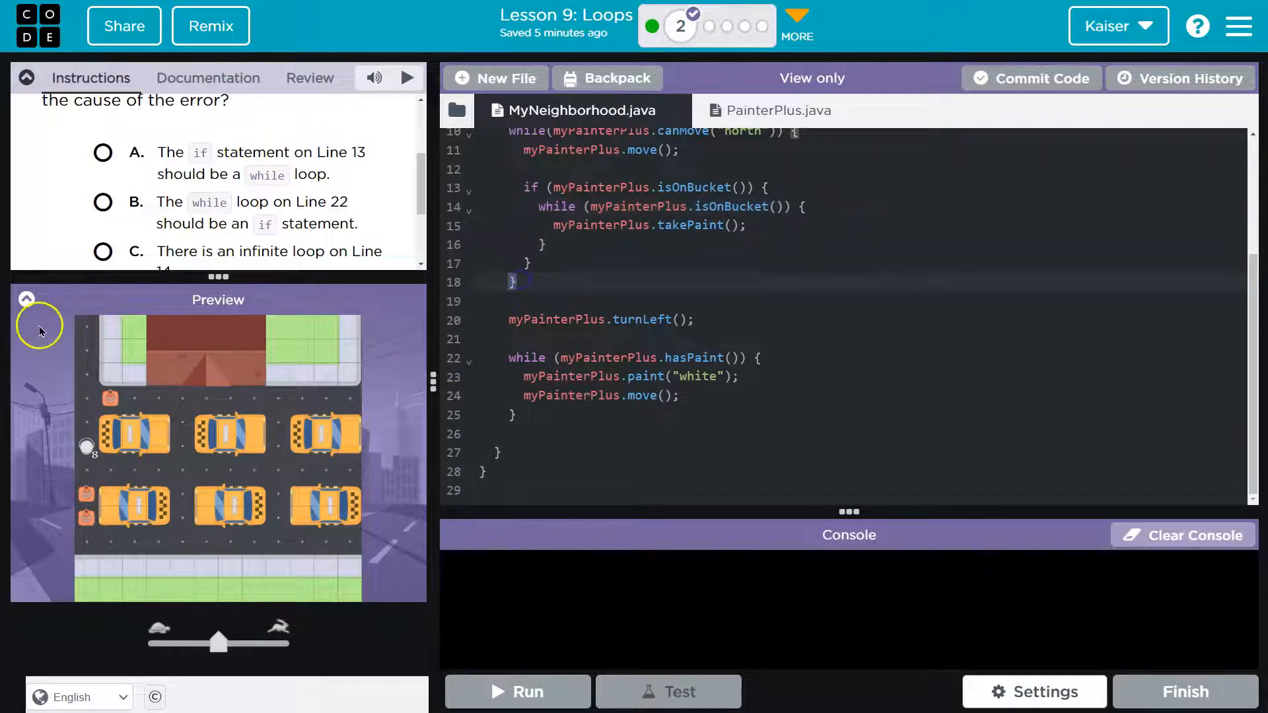
mouse_move(667, 344)
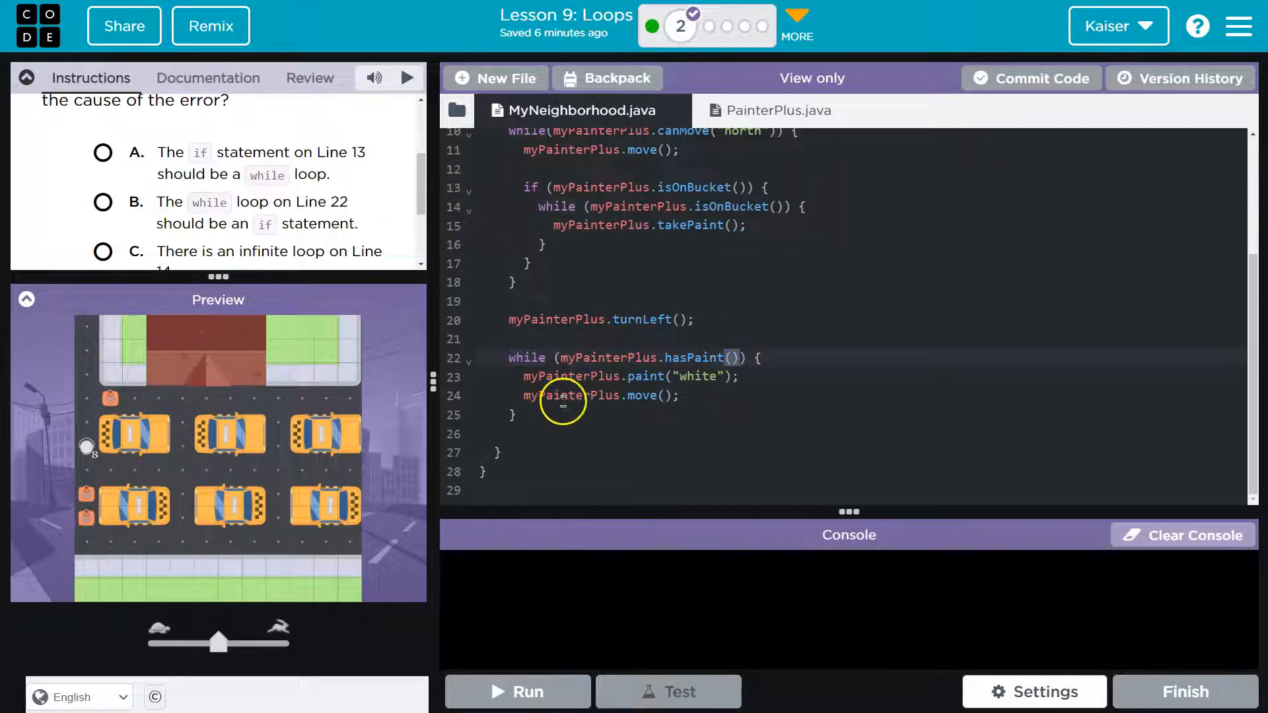
scroll(down, 3)
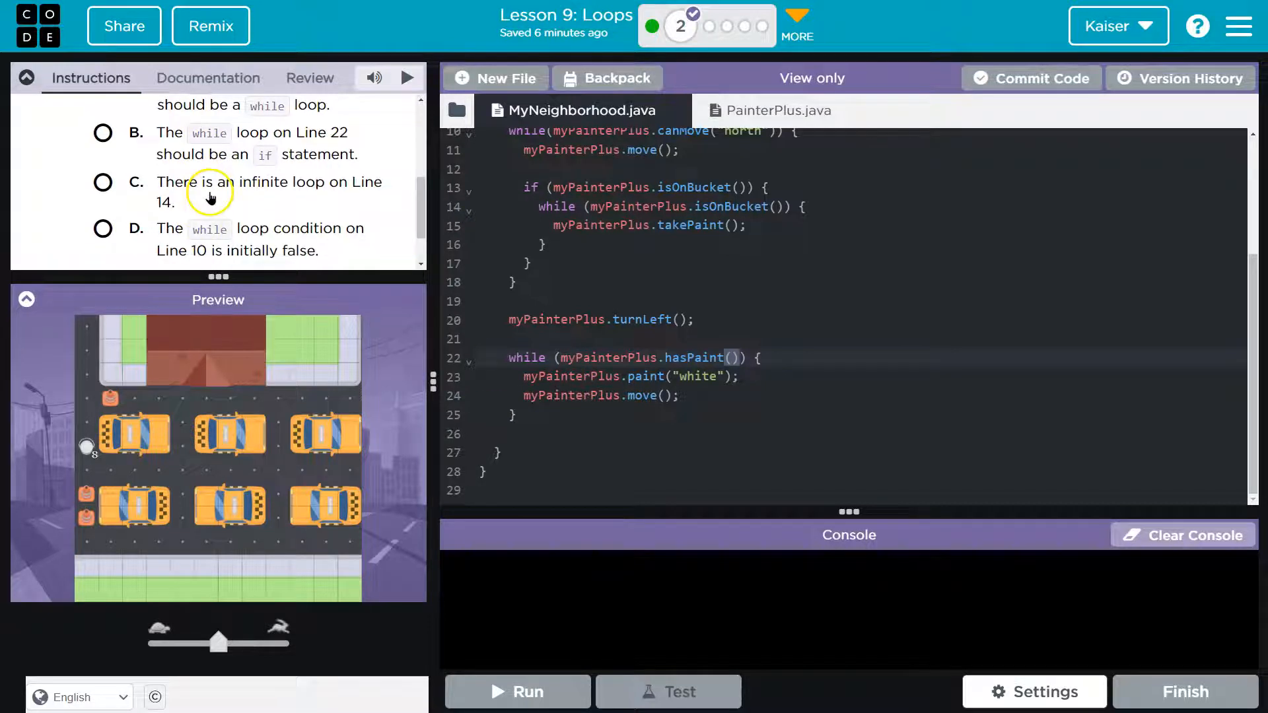
mouse_move(602, 295)
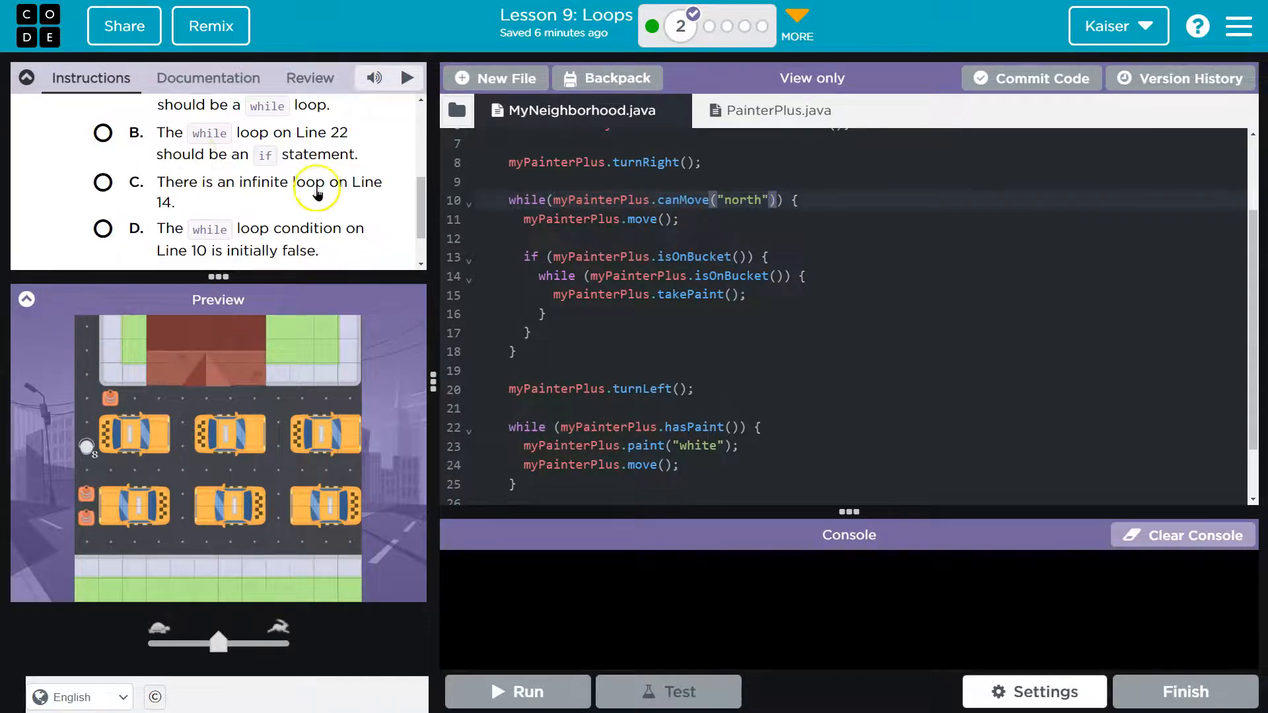
scroll(down, 3)
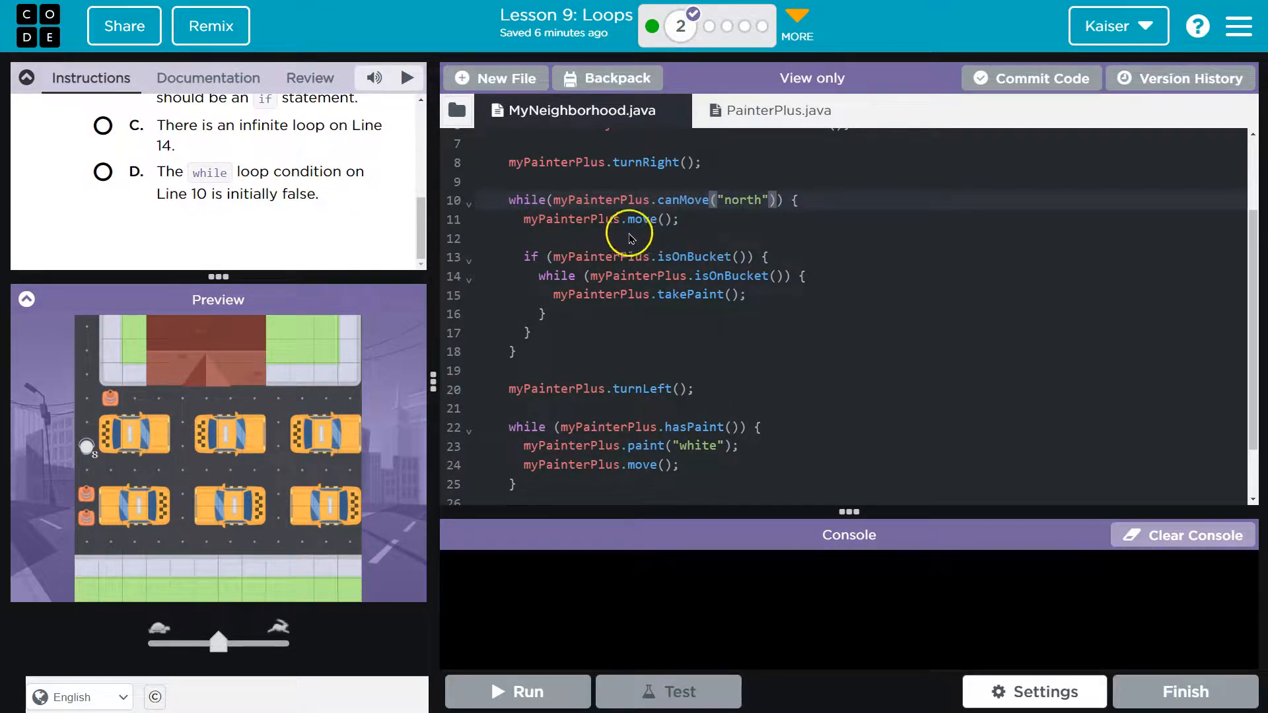
mouse_move(731, 219)
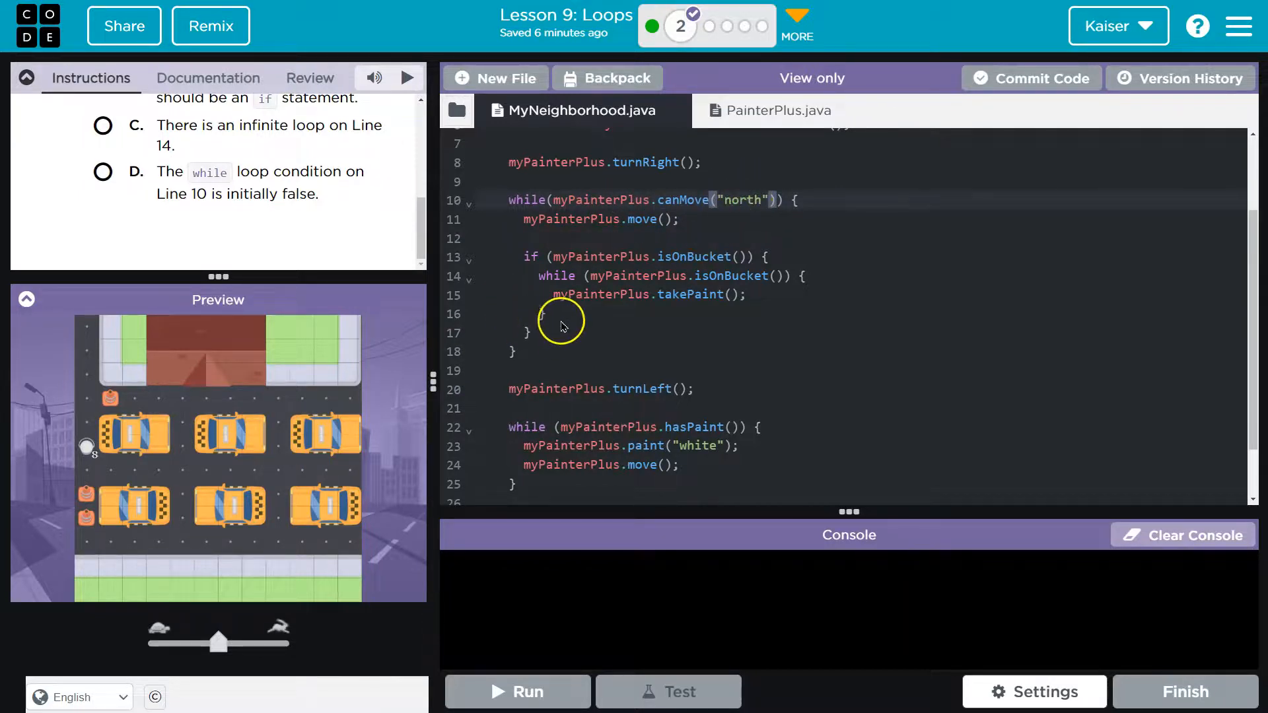
mouse_move(545, 424)
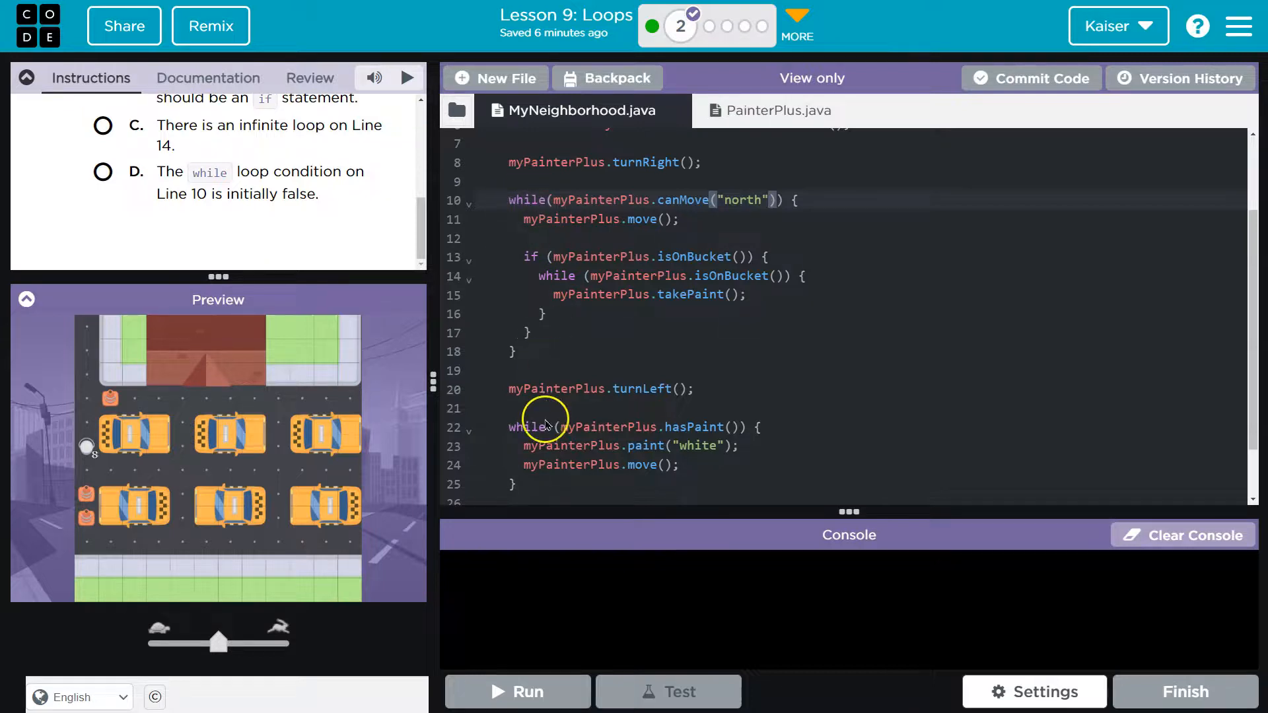
mouse_move(209, 441)
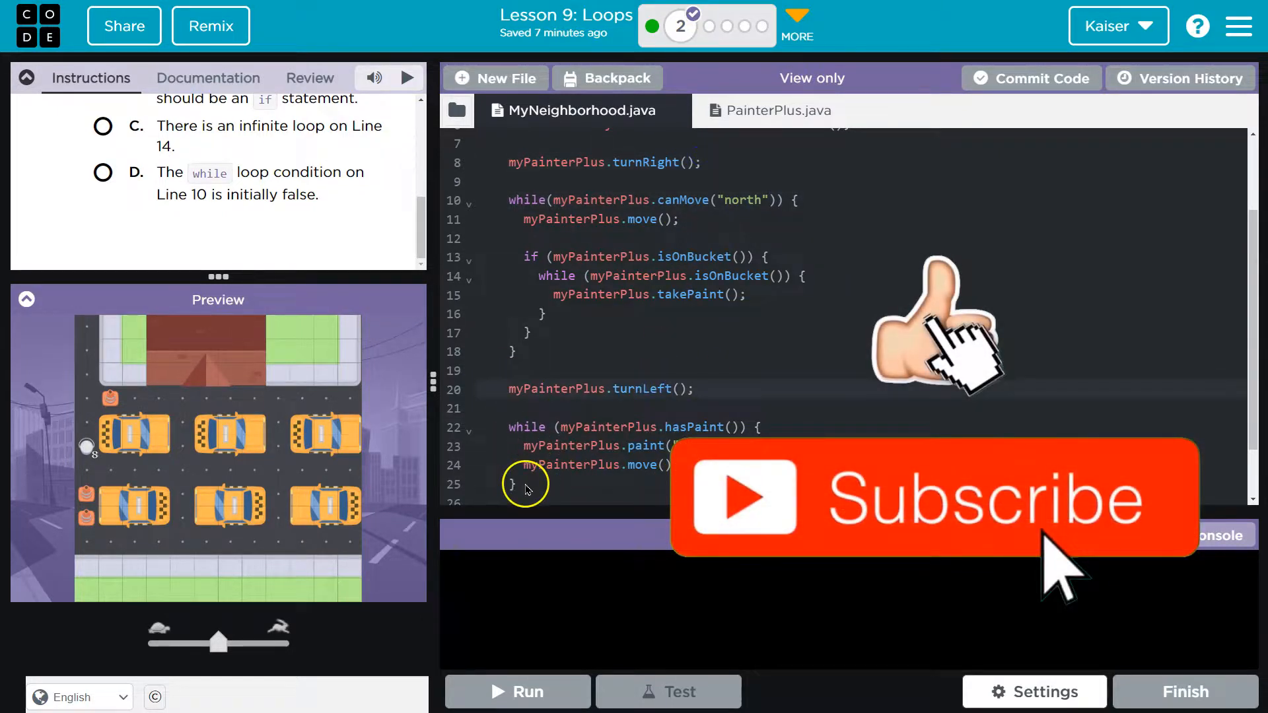
Select option D, the initially false line 10 loop condition, then run and stop the program
click(103, 171)
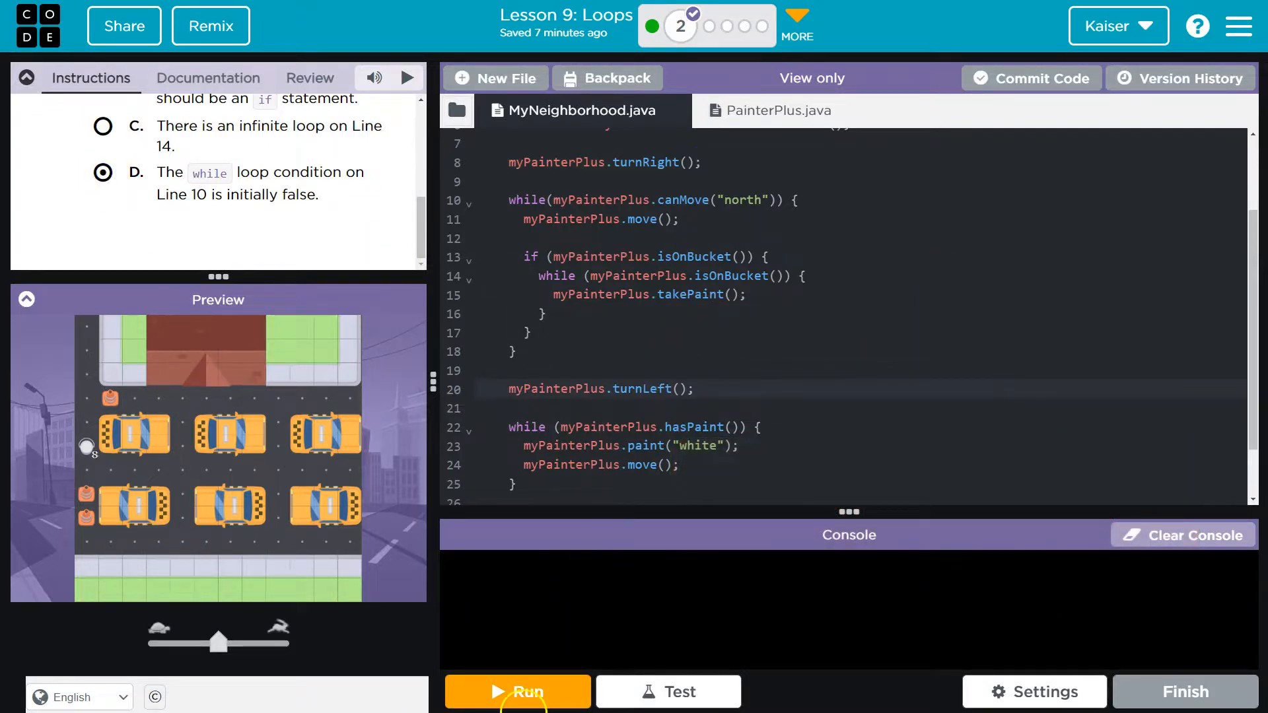
click(517, 691)
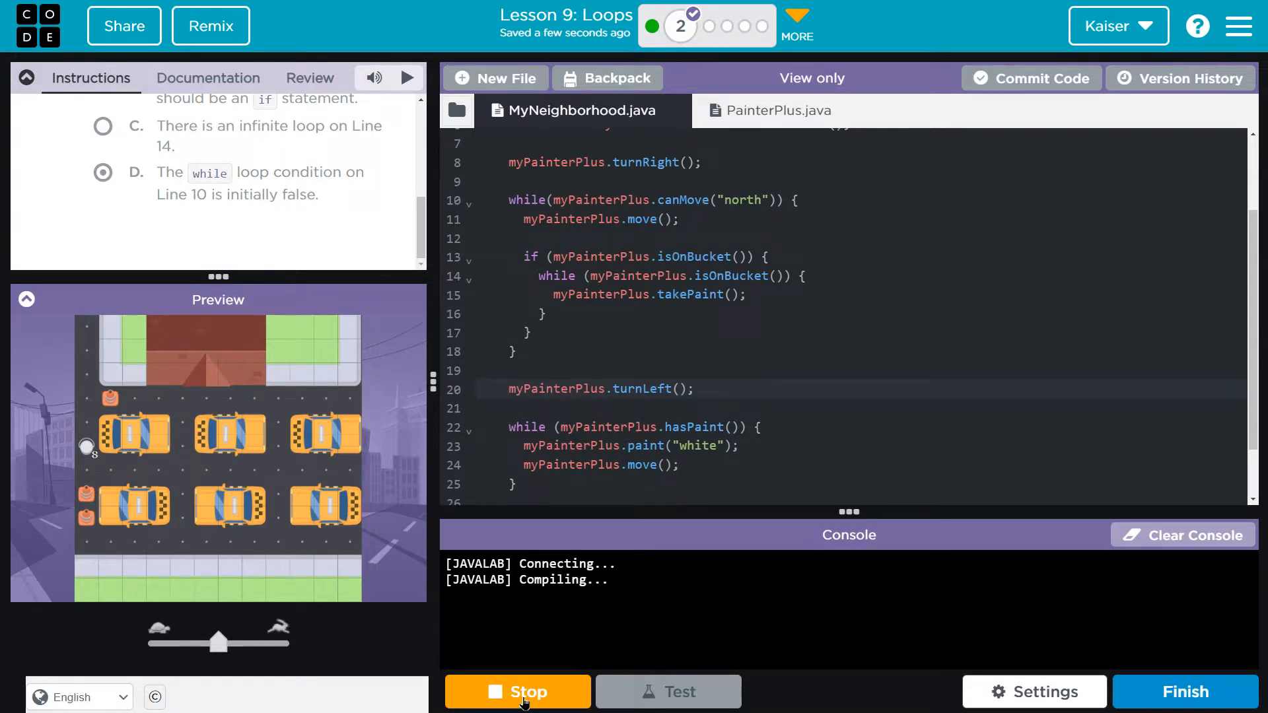
click(518, 691)
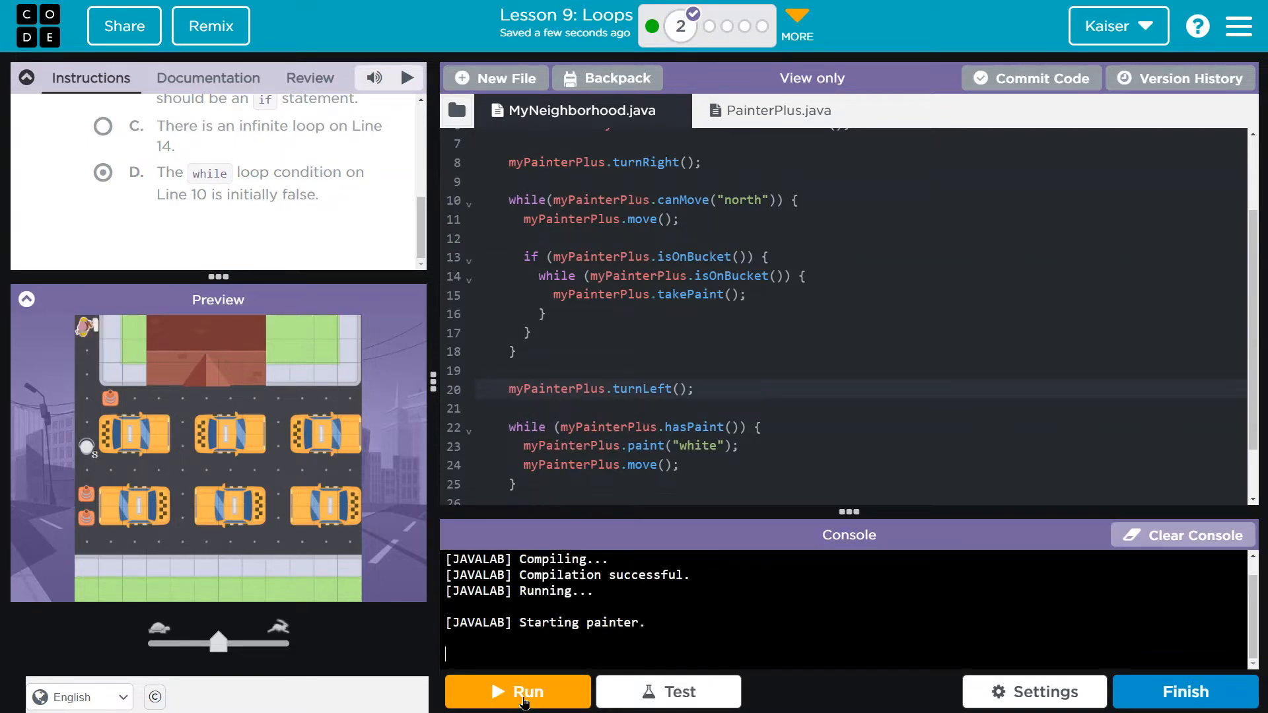